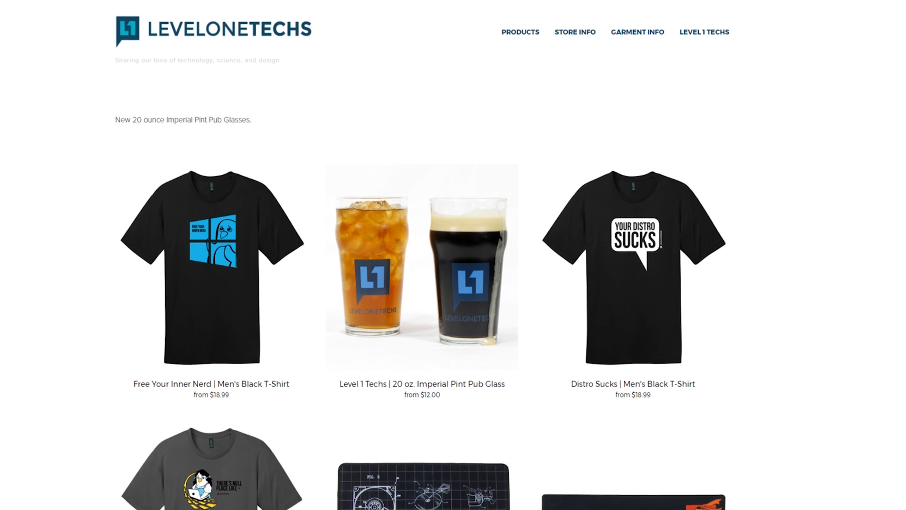
pyautogui.scroll(-3)
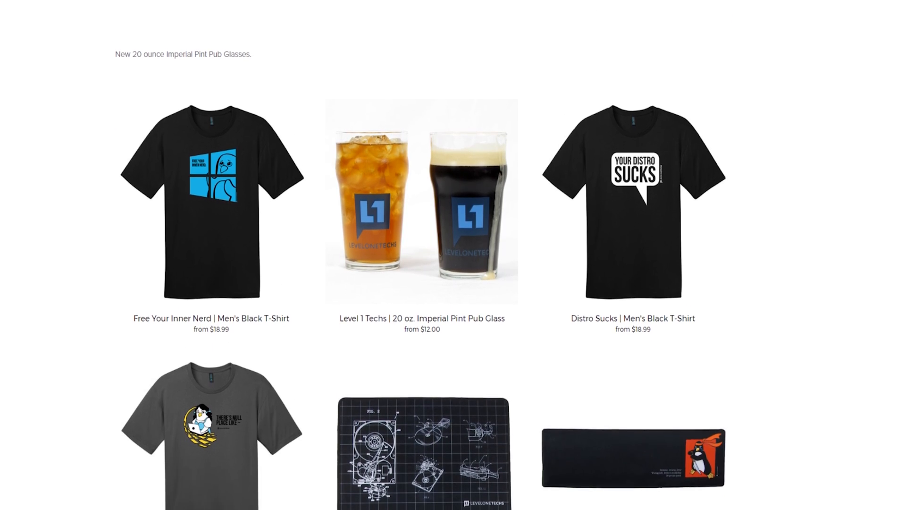
pyautogui.scroll(-3)
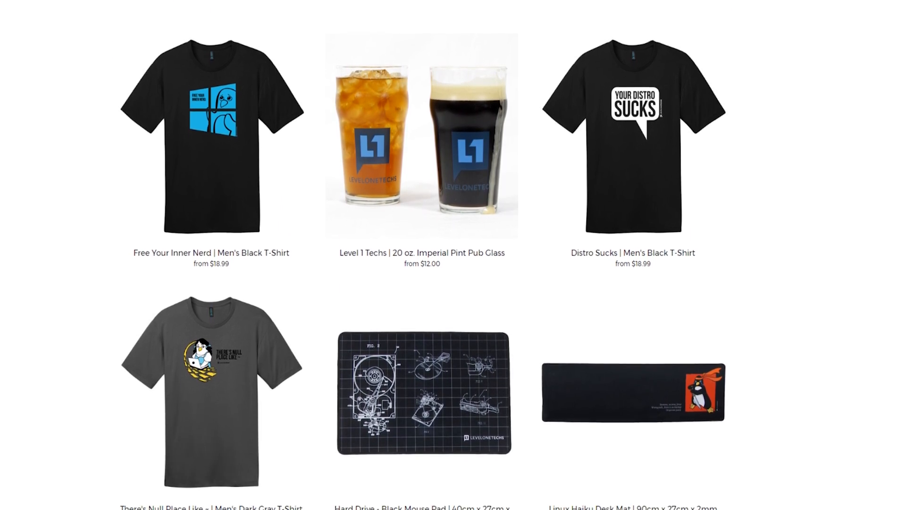